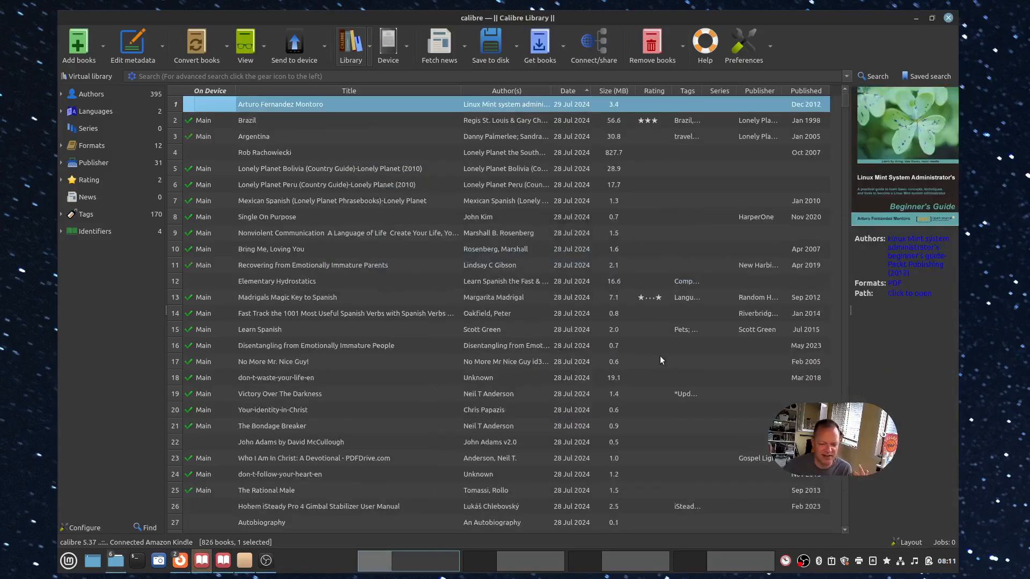
mouse_move(714, 398)
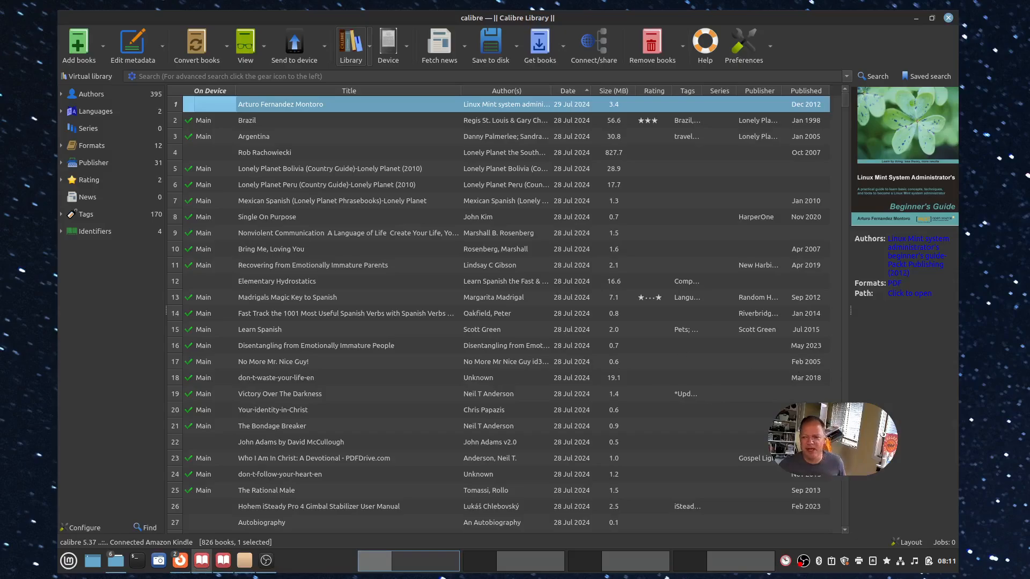
mouse_move(378, 109)
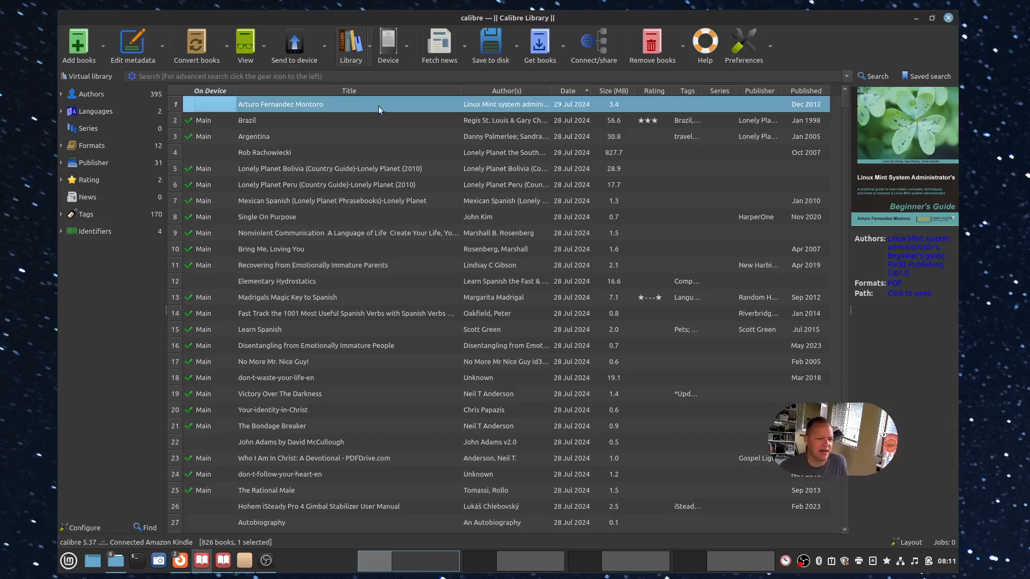
mouse_move(470, 116)
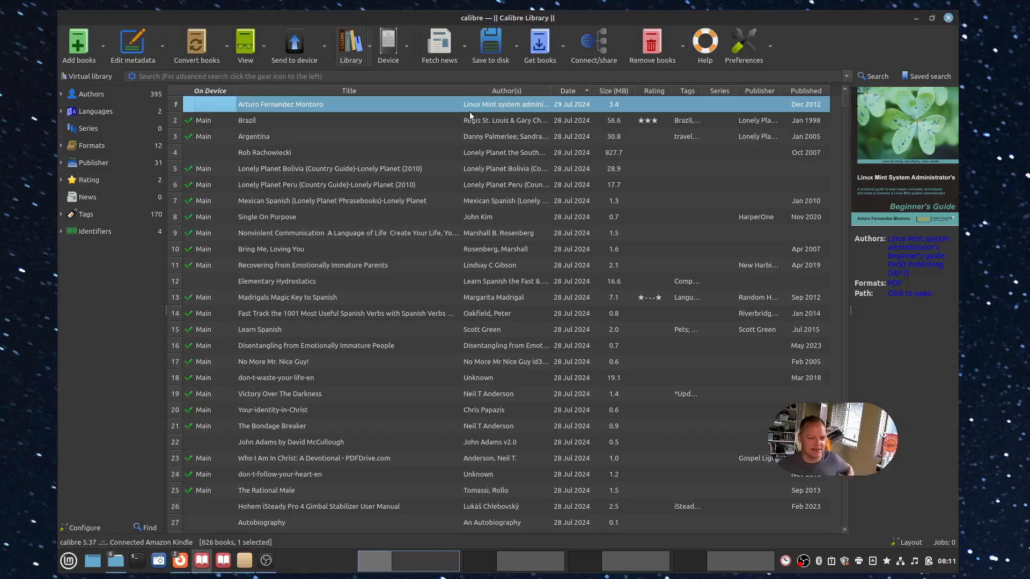
mouse_move(427, 109)
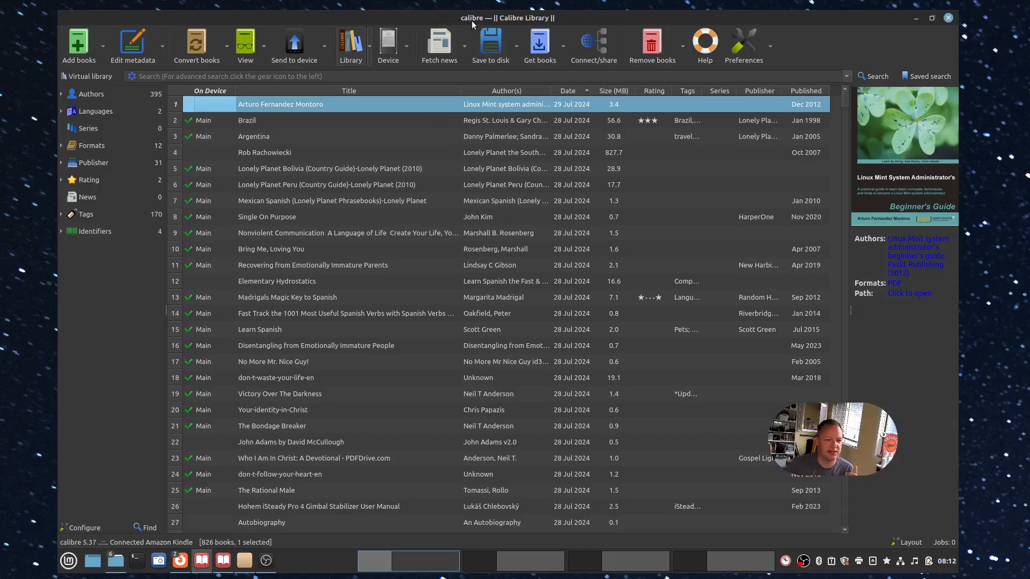
mouse_move(527, 29)
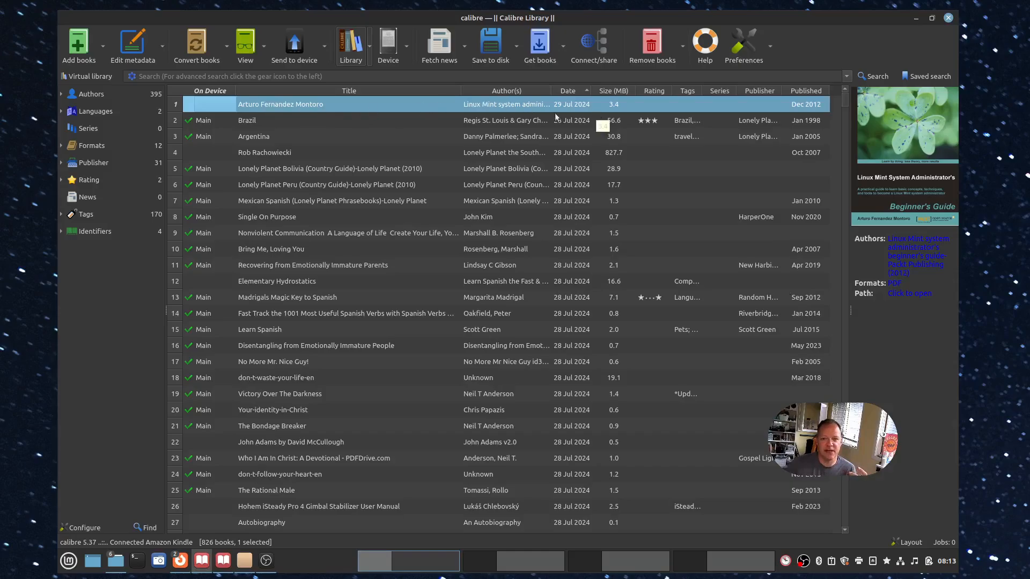
mouse_move(286, 107)
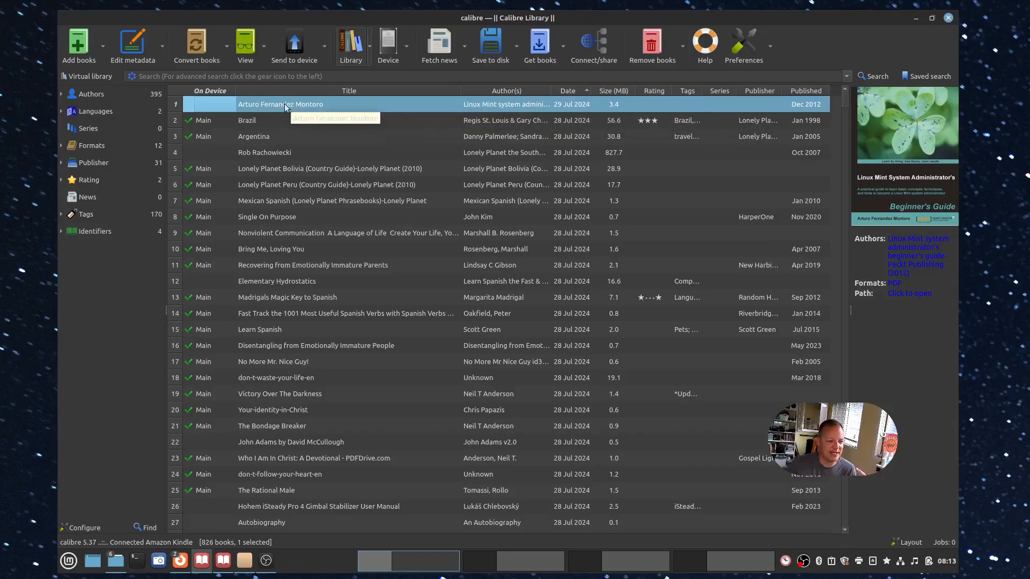
mouse_move(404, 113)
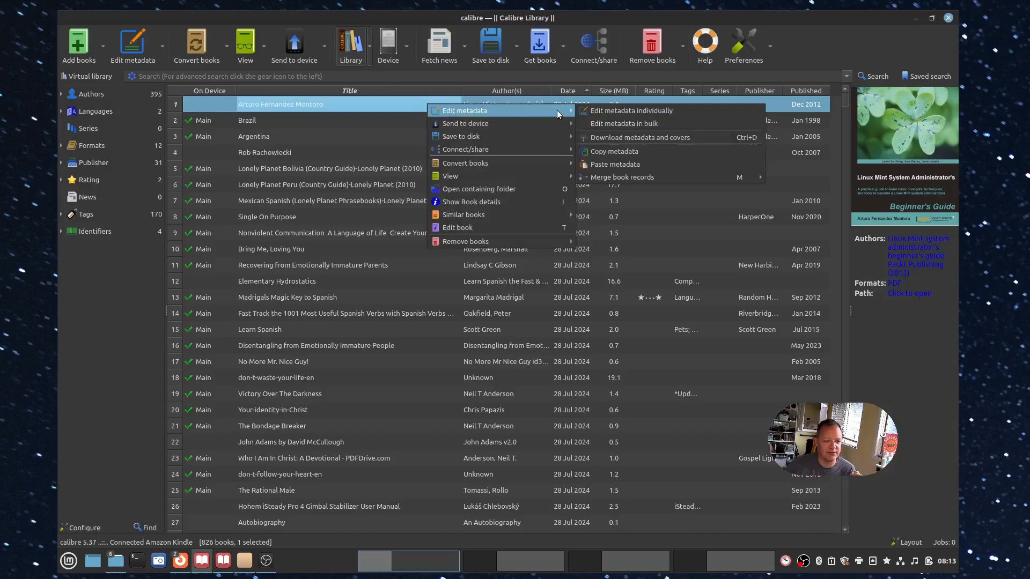
Retitle the book 'Linux Mint system administrator's beginner's guide-Packt' and set author Arturo Fernandez Montoro
left_click(632, 110)
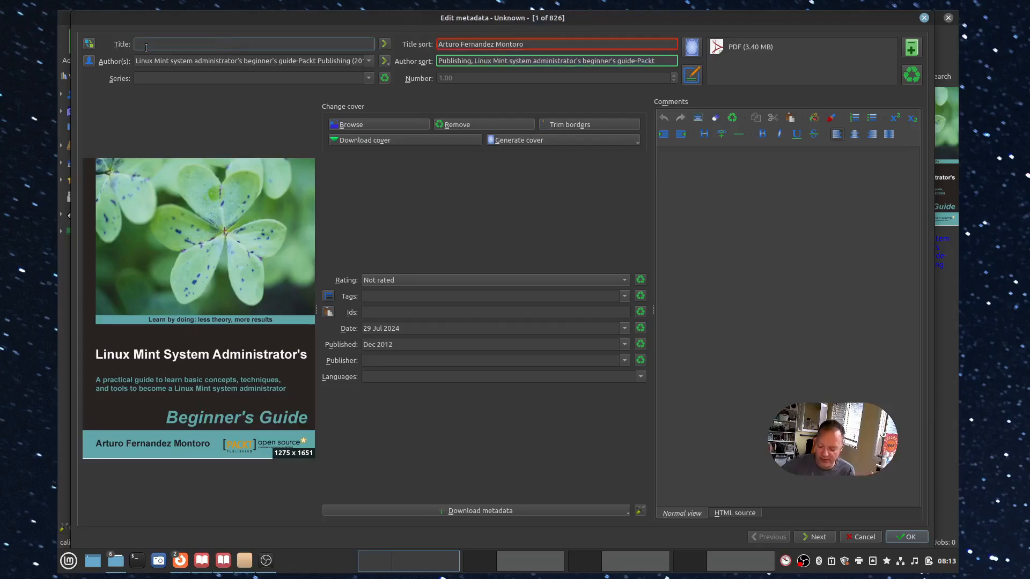
type("Linux Mint system administrator's beginner's guide-Packt")
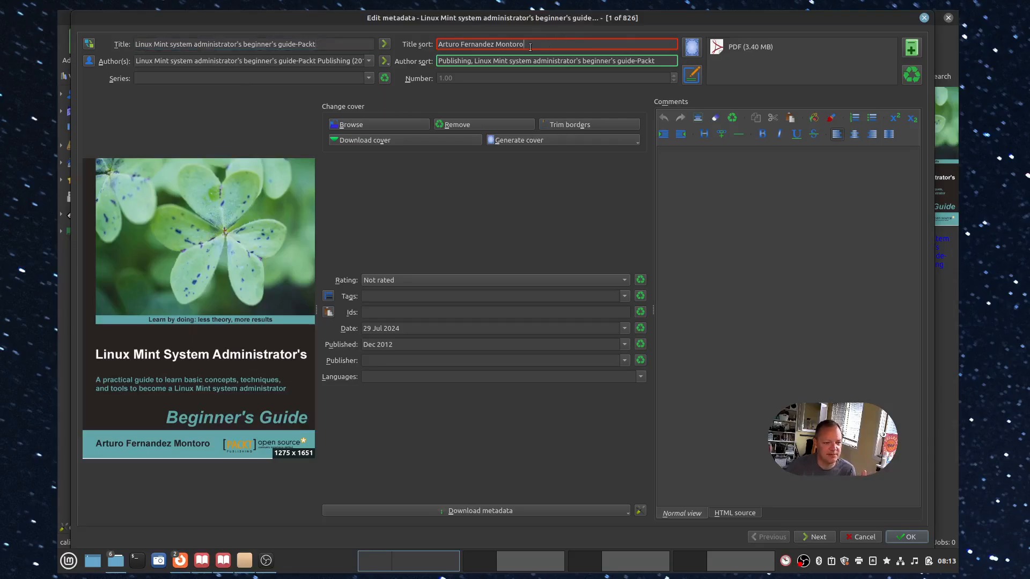
triple_click(480, 44)
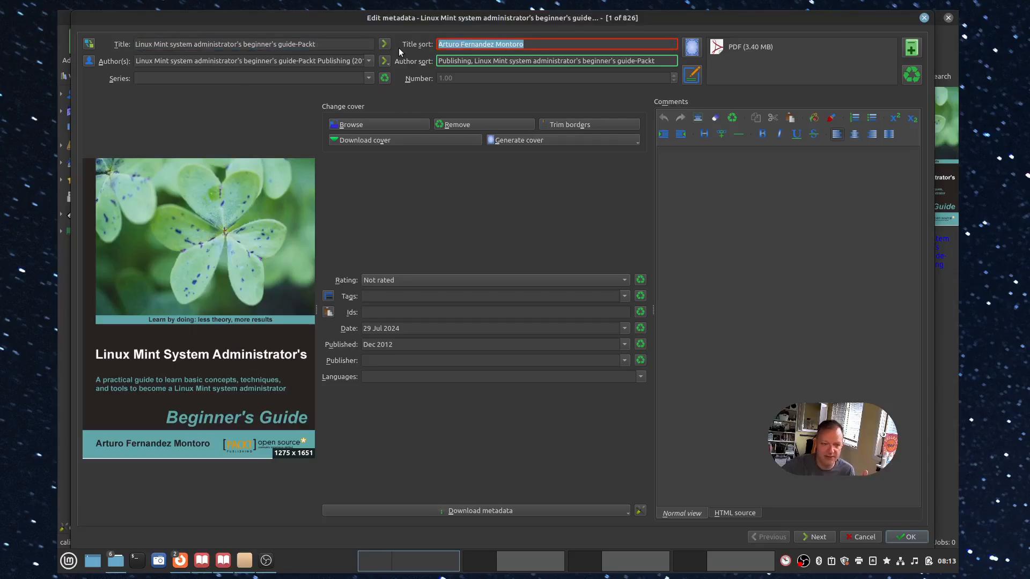
mouse_move(279, 64)
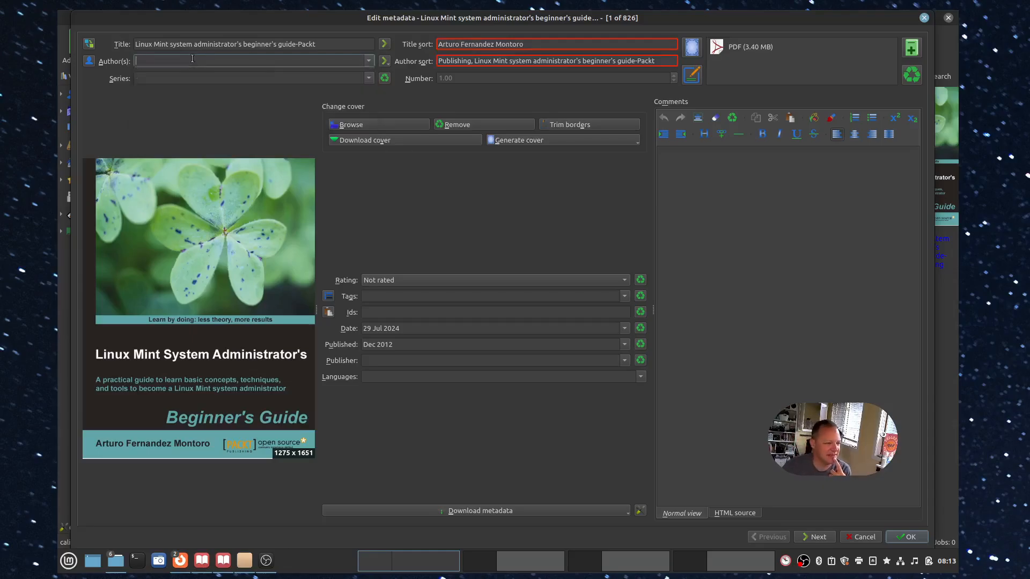
right_click(190, 60)
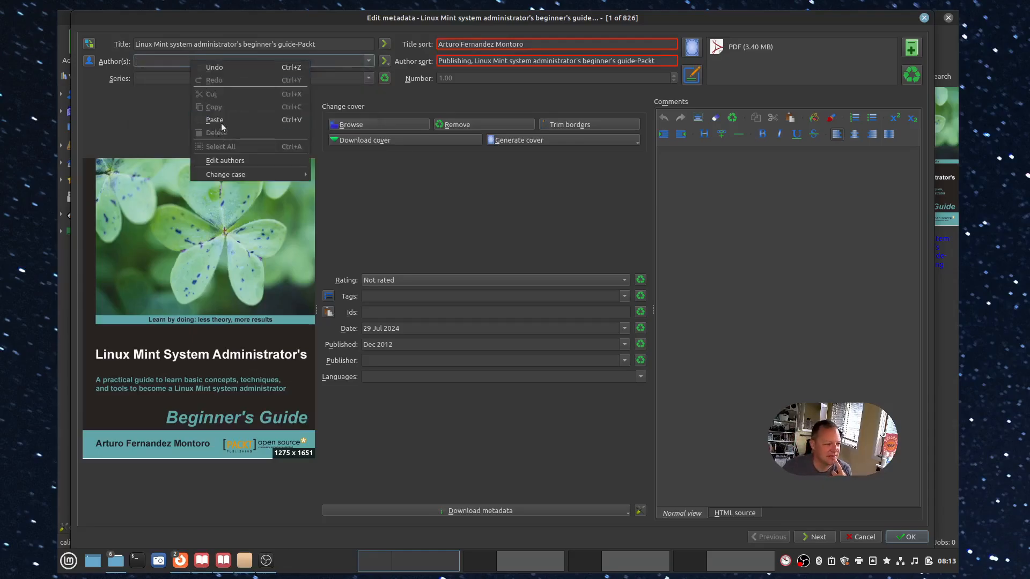
left_click(214, 120)
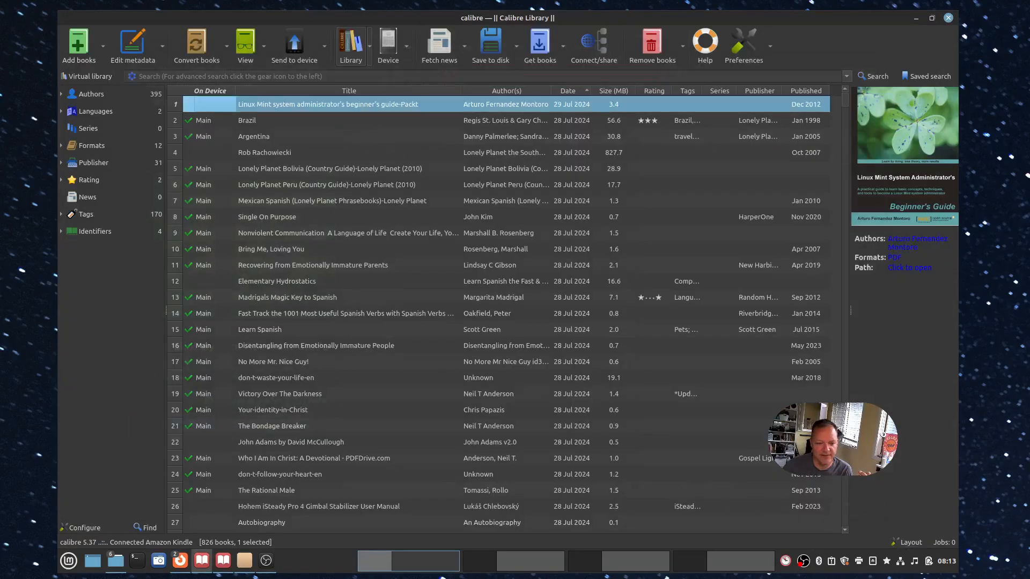
mouse_move(342, 122)
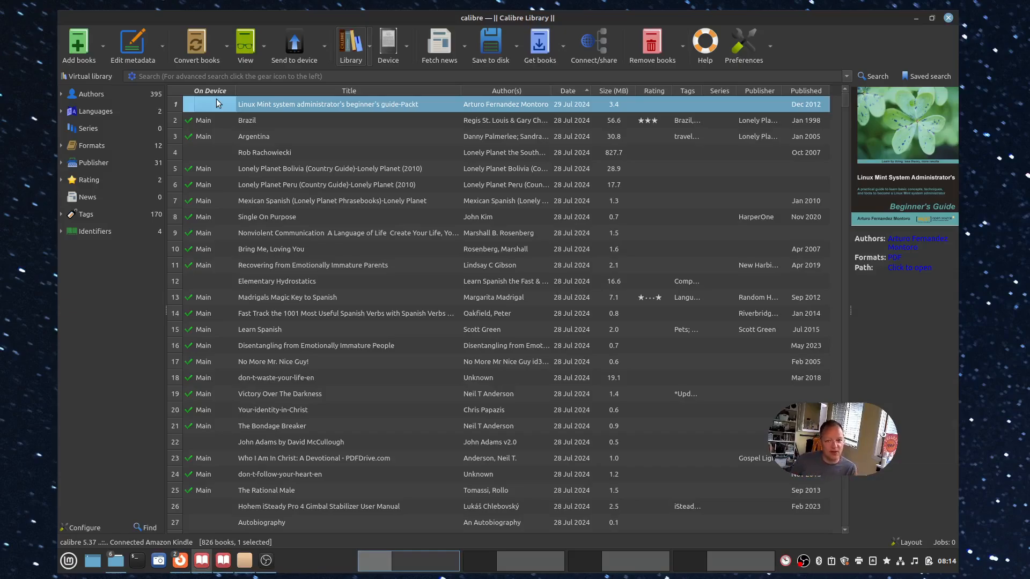
mouse_move(292, 108)
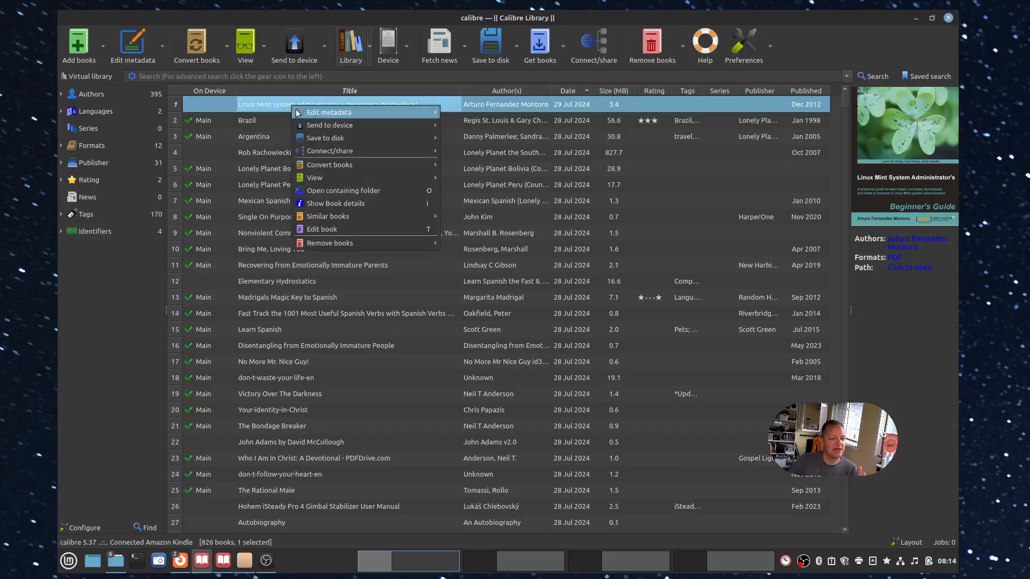
mouse_move(330, 125)
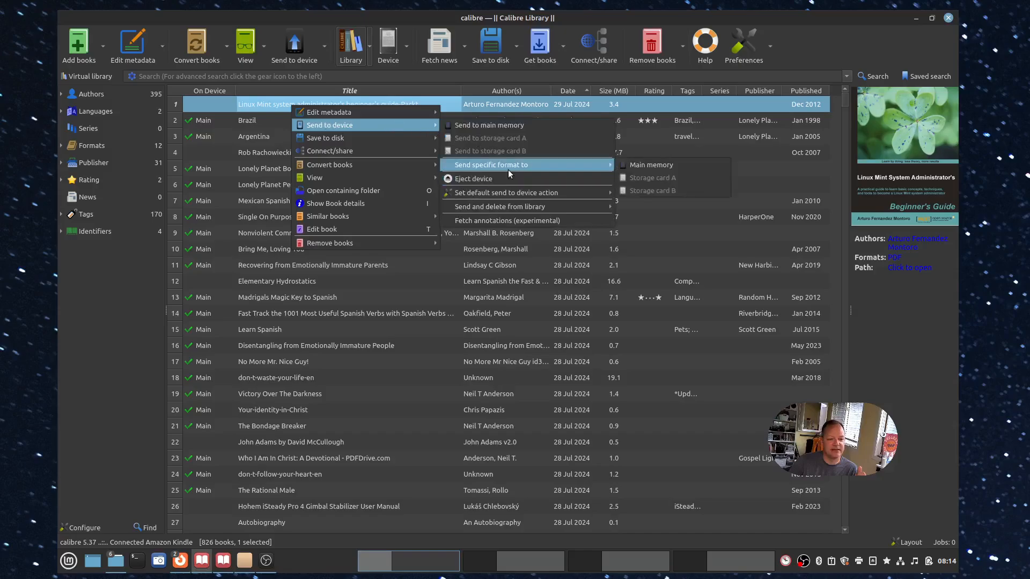
mouse_move(651, 165)
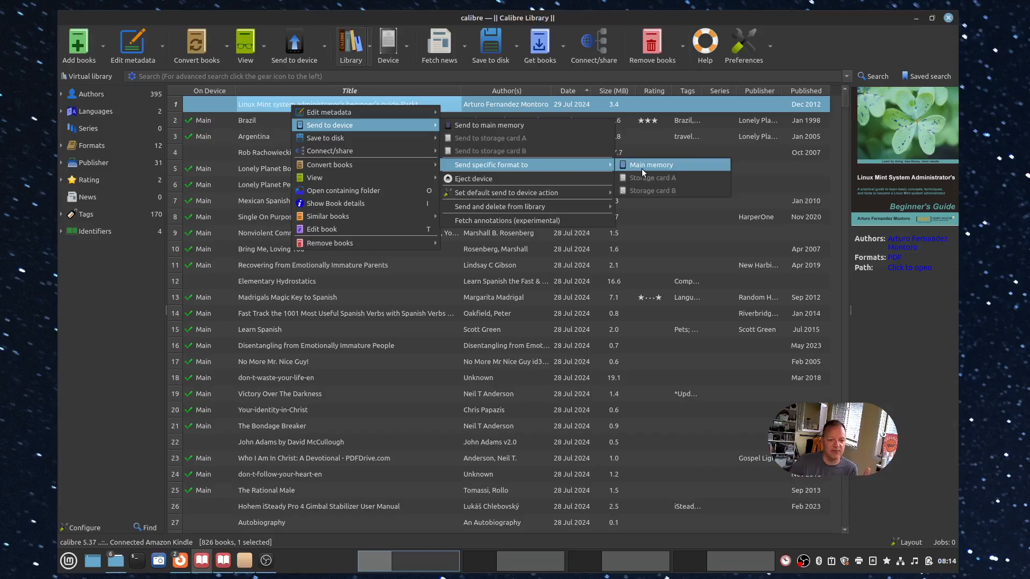
Choose sending a specific format to the Kindle's main memory
left_click(650, 165)
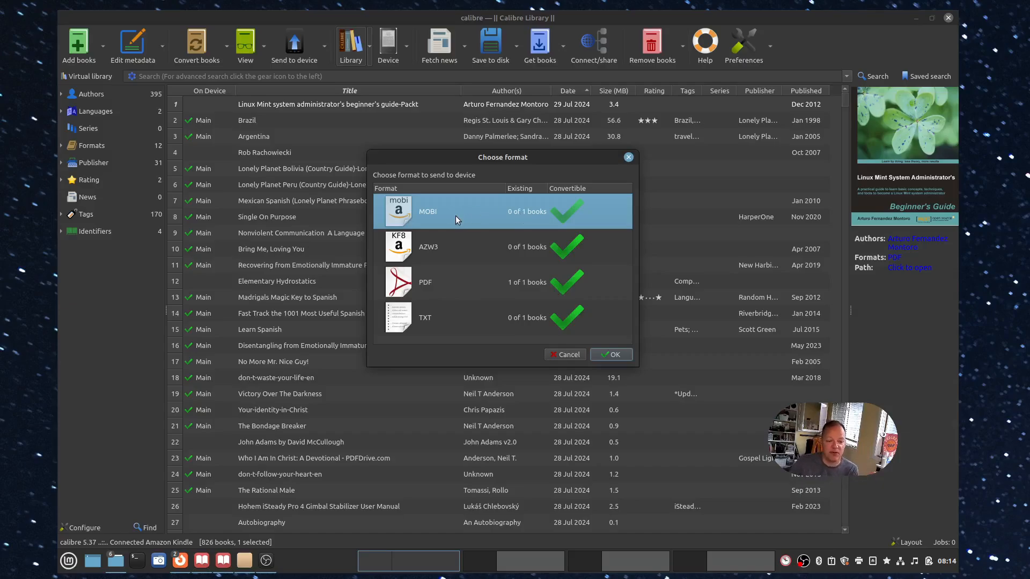
mouse_move(631, 321)
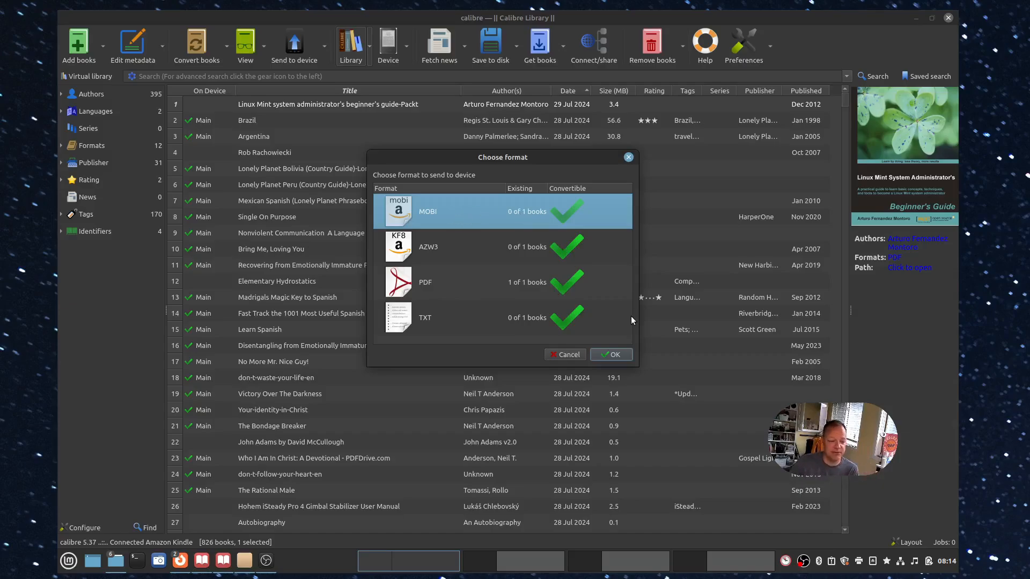
mouse_move(478, 247)
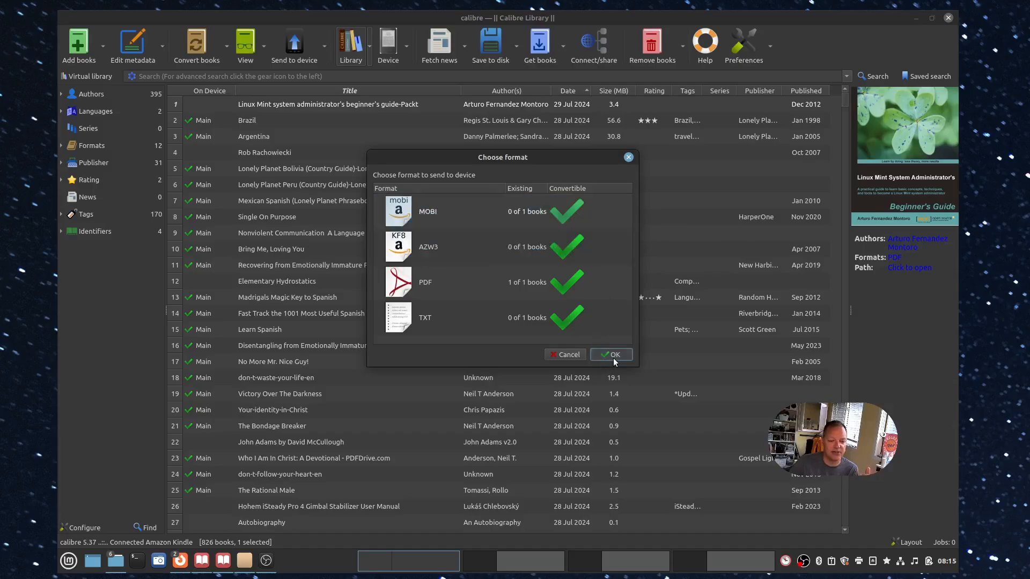
Confirm sending the Linux Mint book as MOBI with auto-conversion, then reselect it
left_click(611, 355)
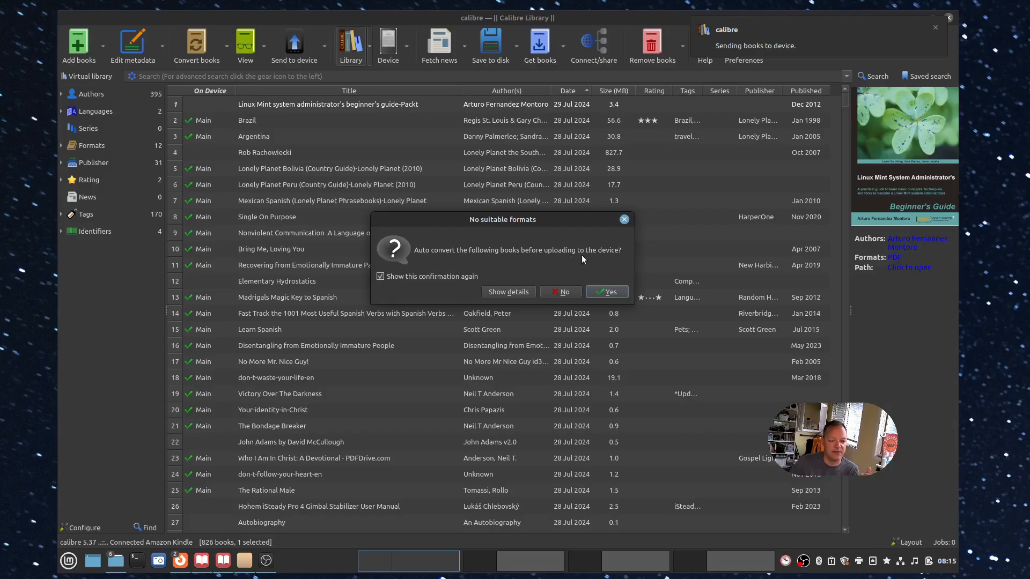
mouse_move(633, 257)
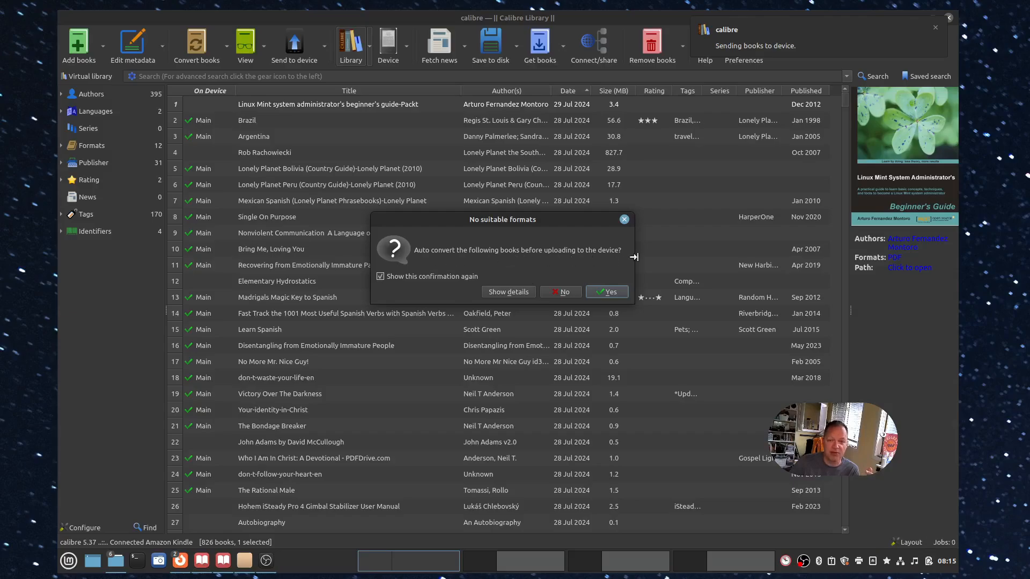
left_click(606, 292)
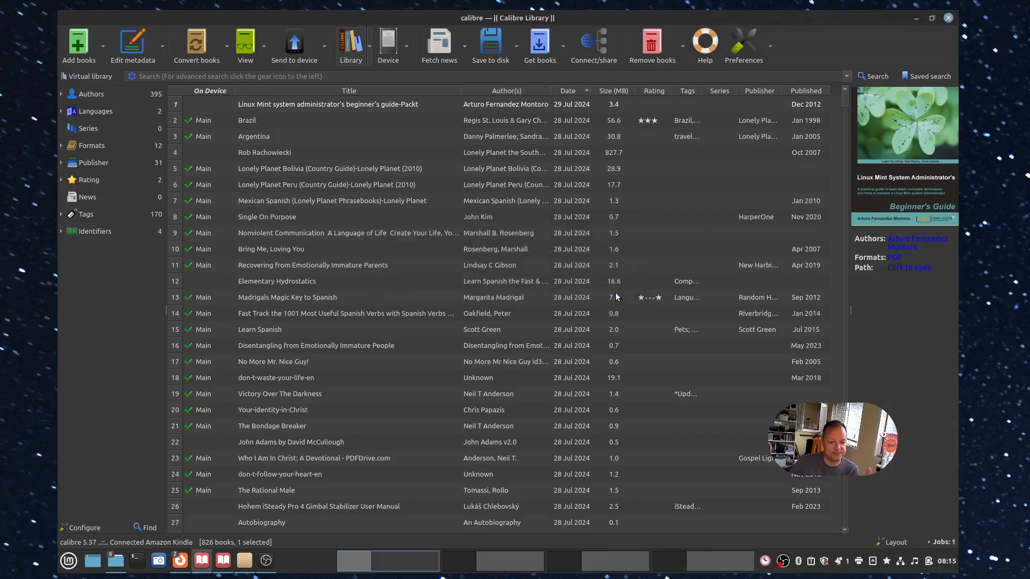
left_click(329, 104)
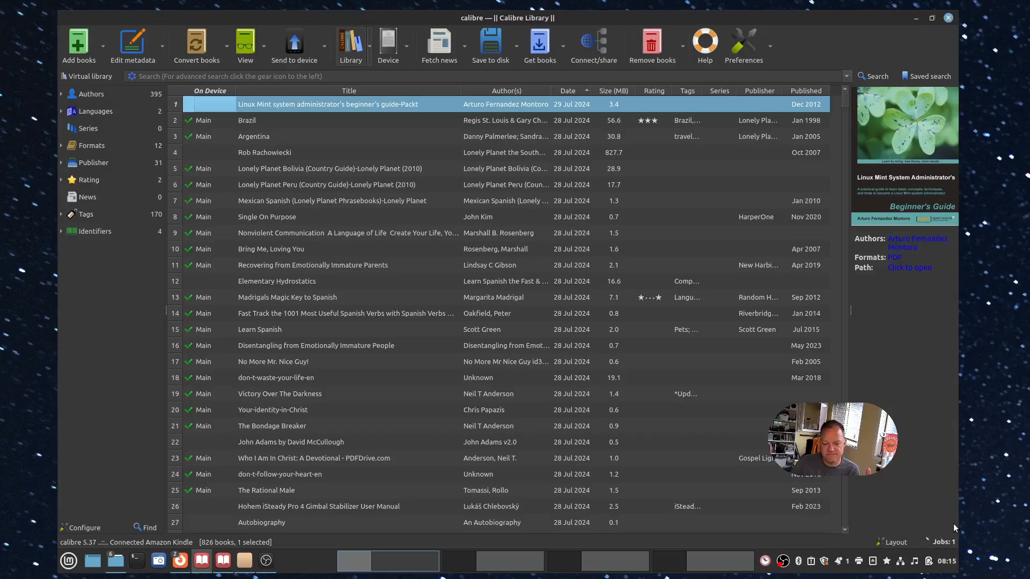
mouse_move(902, 238)
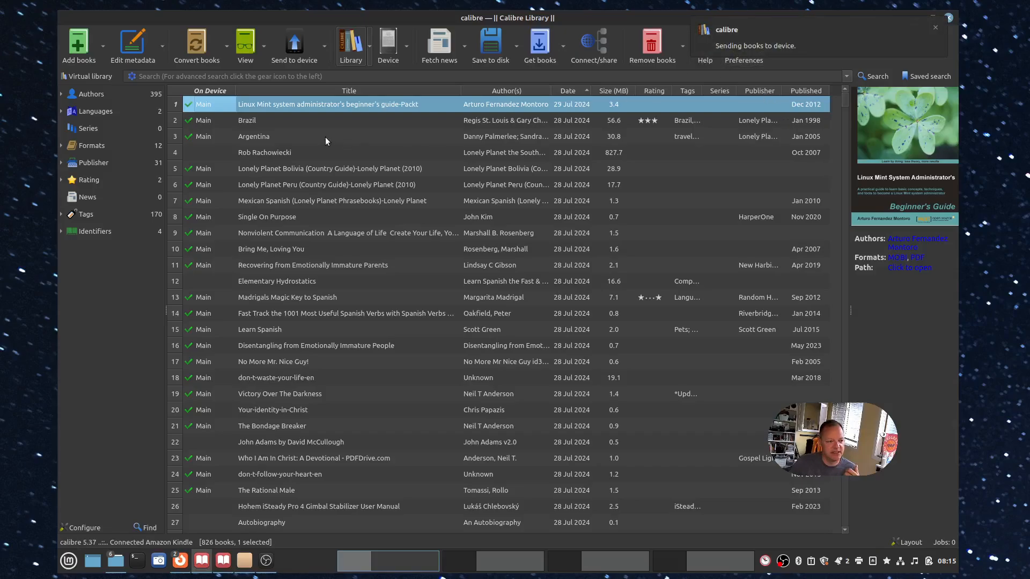
mouse_move(351, 105)
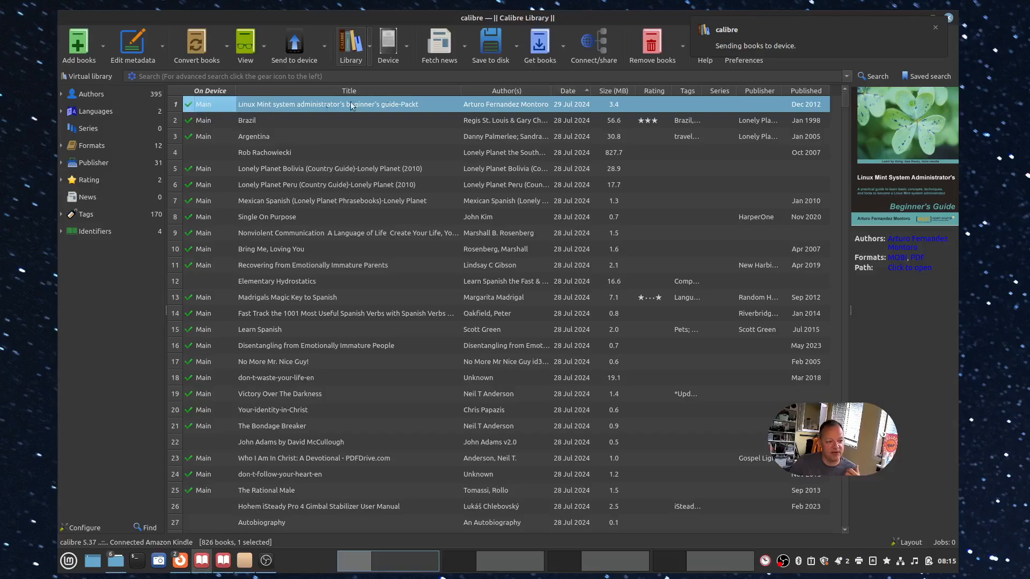